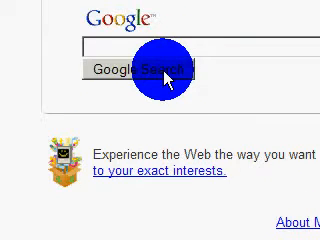
- Search Google for 'camstudio' to find the CamStudio screen recorder
{"action": "type", "text": "cams"}
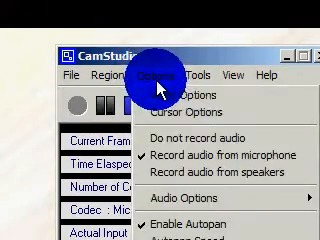
- Enter the Video Options dialog from the Options menu to choose codec and quality
{"action": "left_click", "coordinate": [150, 96]}
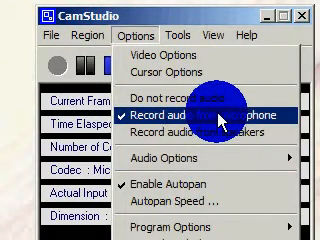
{"action": "mouse_move", "coordinate": [176, 158]}
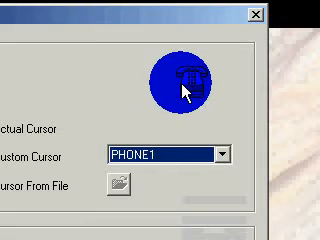
- Choose the PENCIL2 custom cursor from the list of custom pointer shapes
{"action": "left_click", "coordinate": [212, 152]}
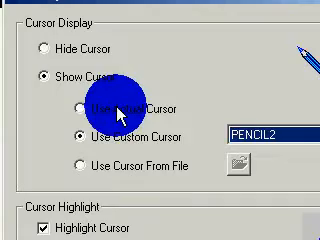
{"action": "scroll", "scroll_direction": "down", "scroll_amount": 3}
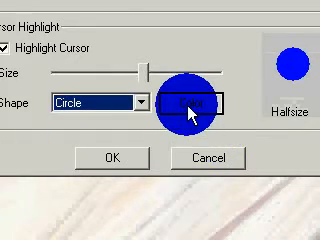
- Bring up the colour palette for the circle cursor highlight to pick blue
{"action": "left_click", "coordinate": [196, 104]}
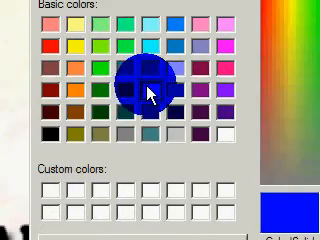